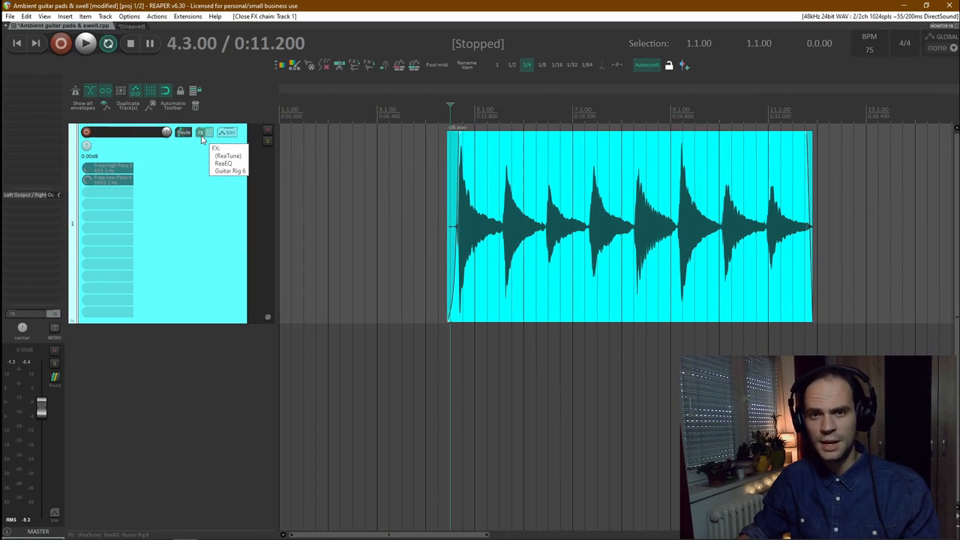
Step: Review the guitar track's FX chain, checking ReaEQ's high-pass (~153 Hz) and low-pass bands alongside Guitar Rig 6
left_click(228, 164)
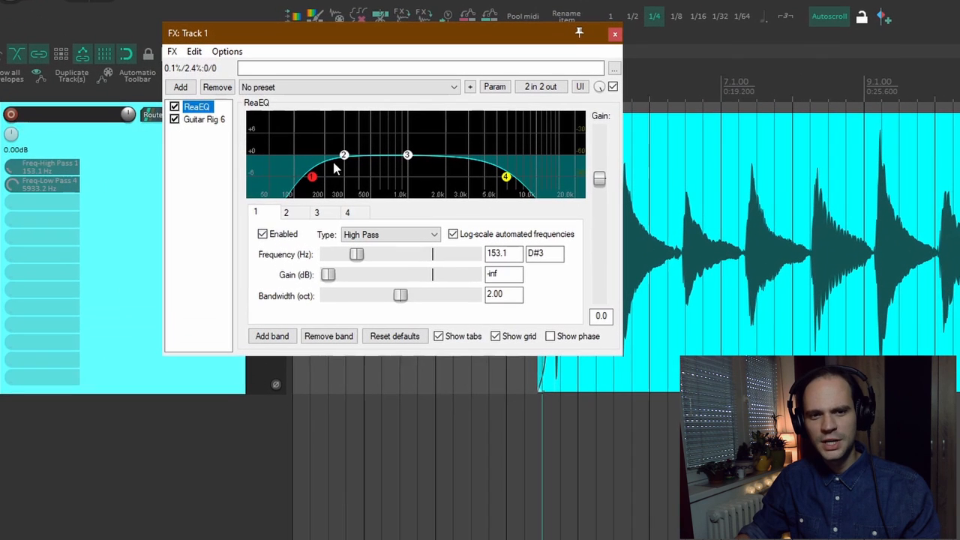
left_click(204, 120)
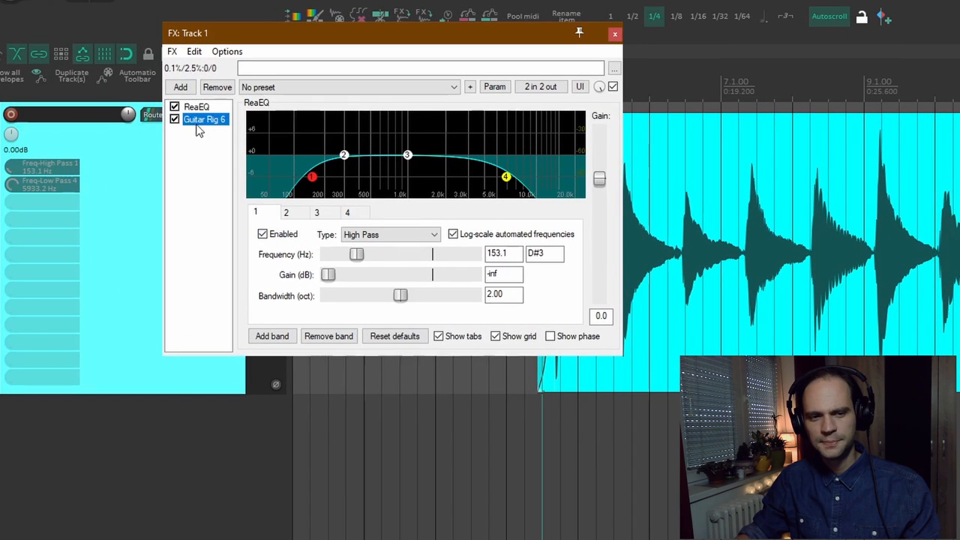
left_click(195, 106)
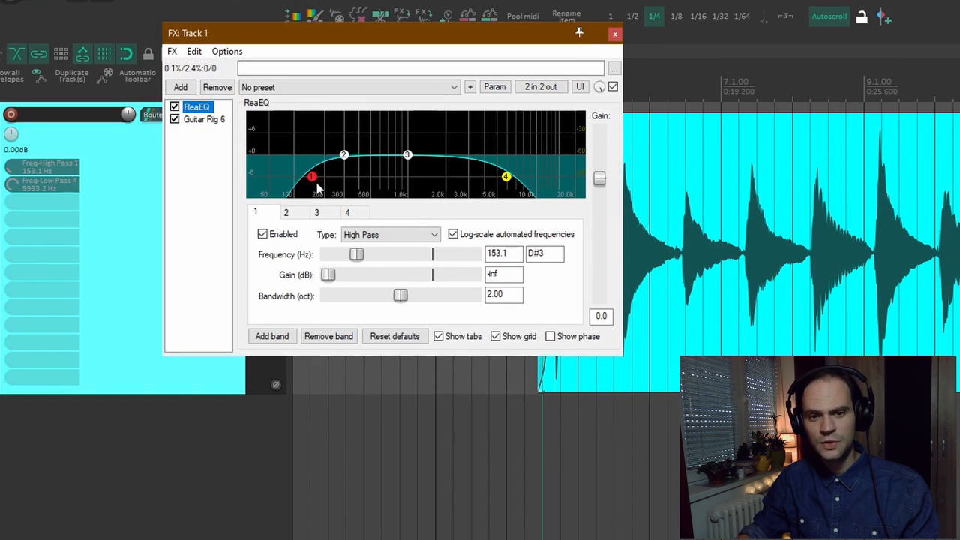
mouse_move(312, 177)
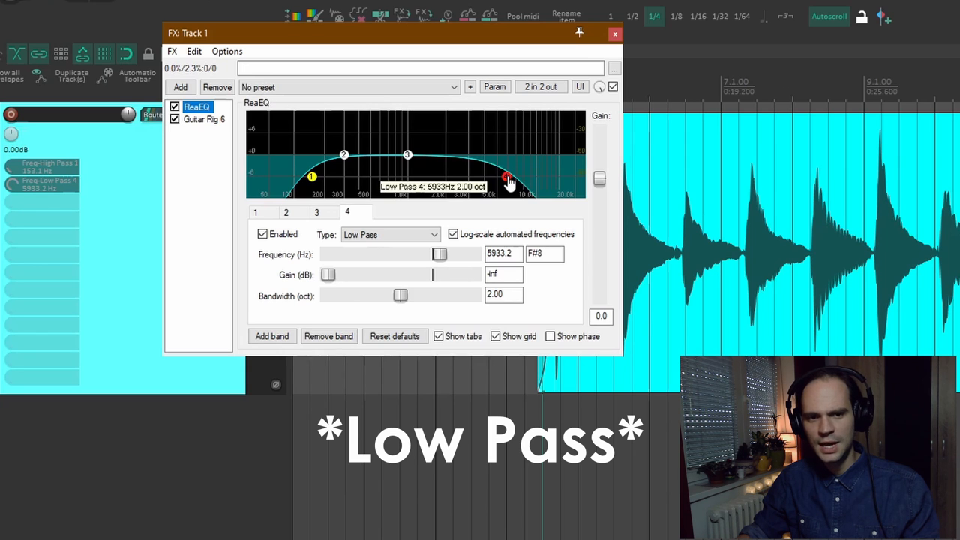
mouse_move(210, 126)
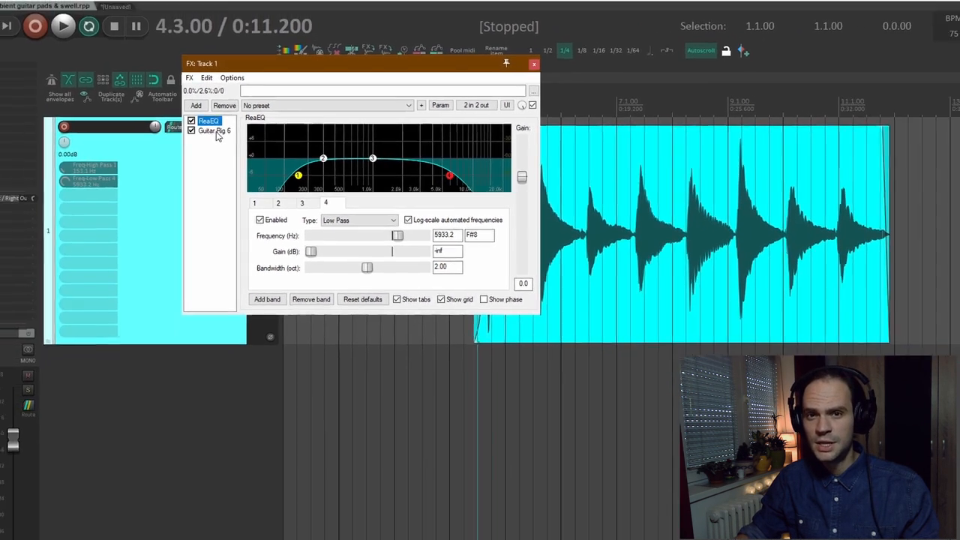
Step: Bring up the Guitar Rig 6 plugin window with its Clean preset loaded
left_click(216, 130)
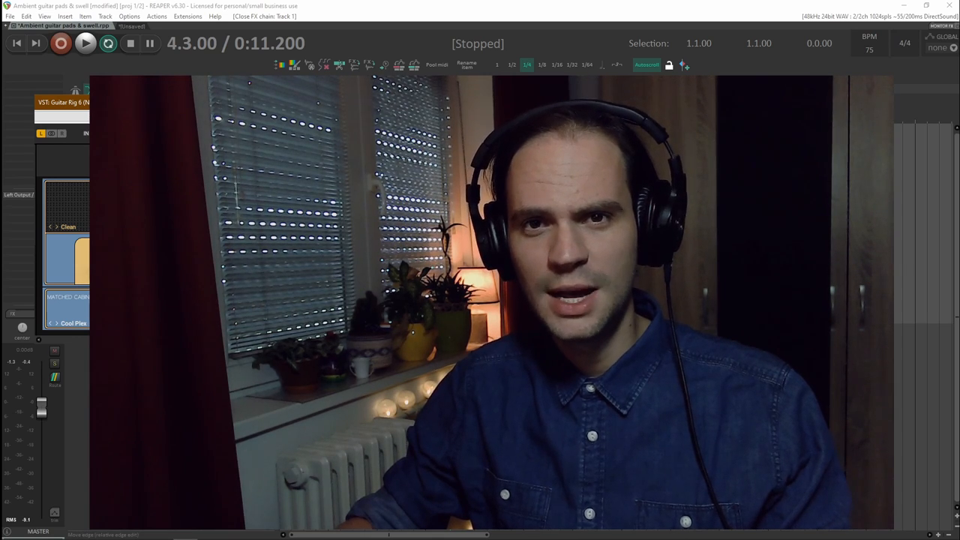
left_click(79, 46)
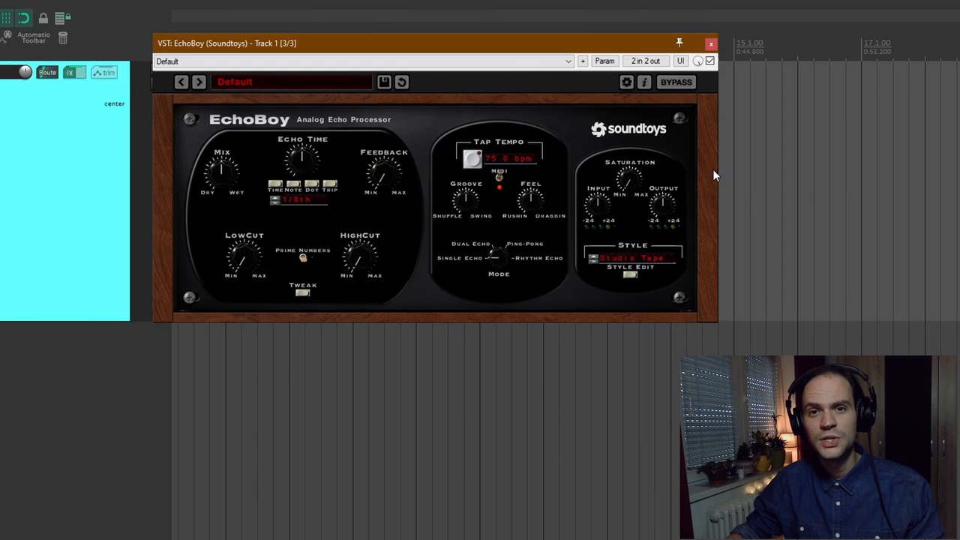
mouse_move(813, 182)
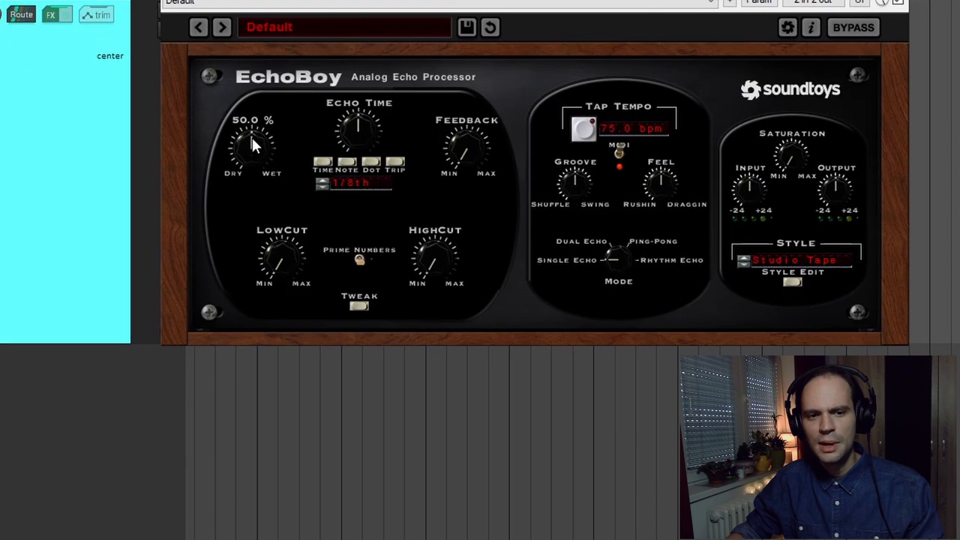
Step: Lower EchoBoy's dry/wet mix from 50 to about 45.5 percent
left_click_drag(253, 147, 254, 157)
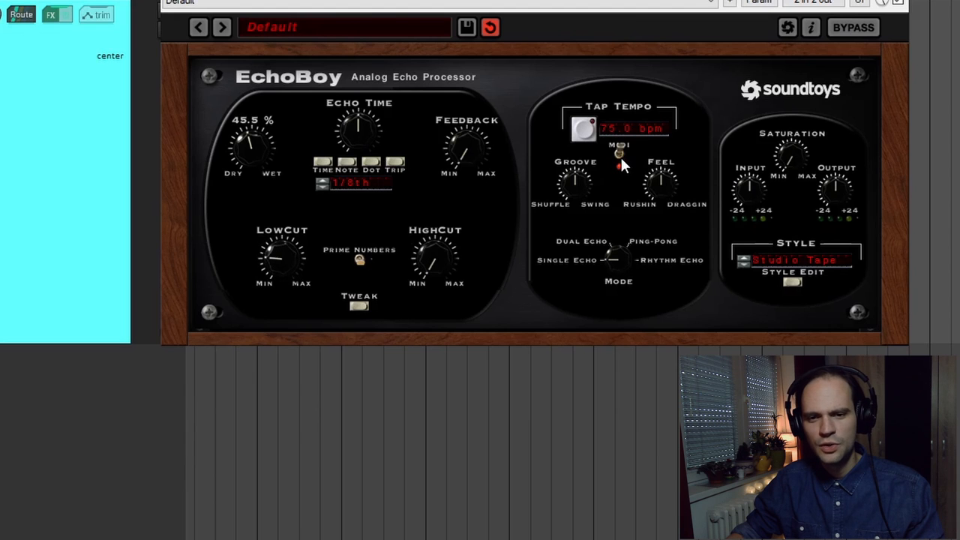
mouse_move(618, 168)
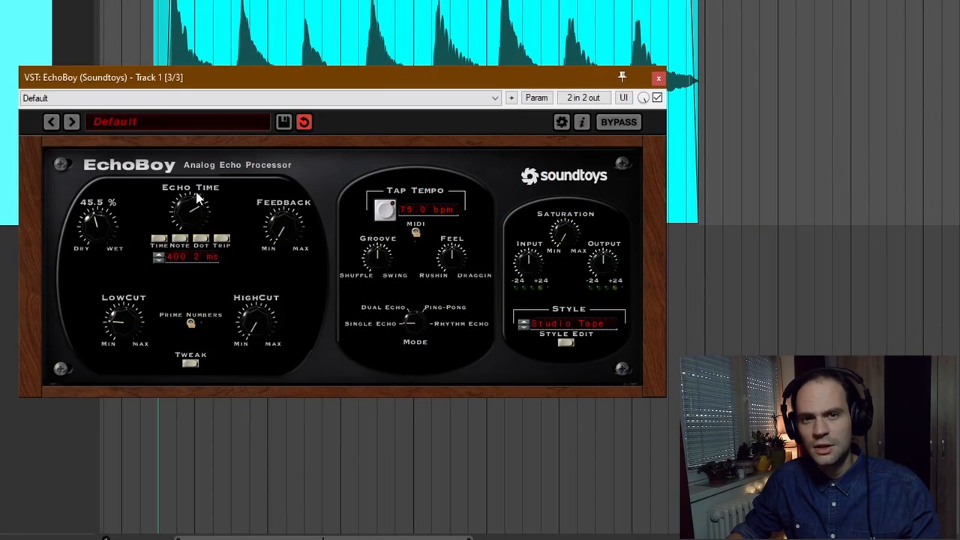
mouse_move(186, 215)
type("300")
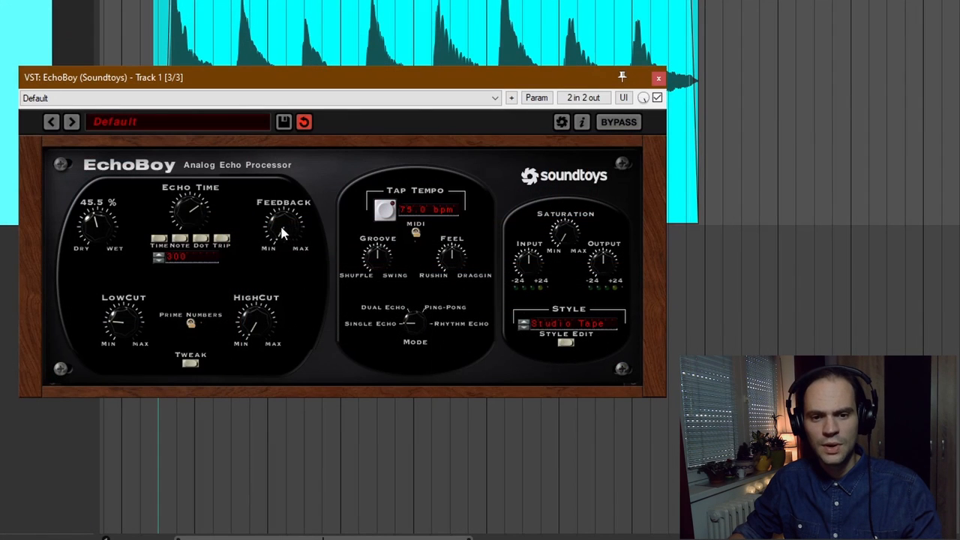
mouse_move(278, 183)
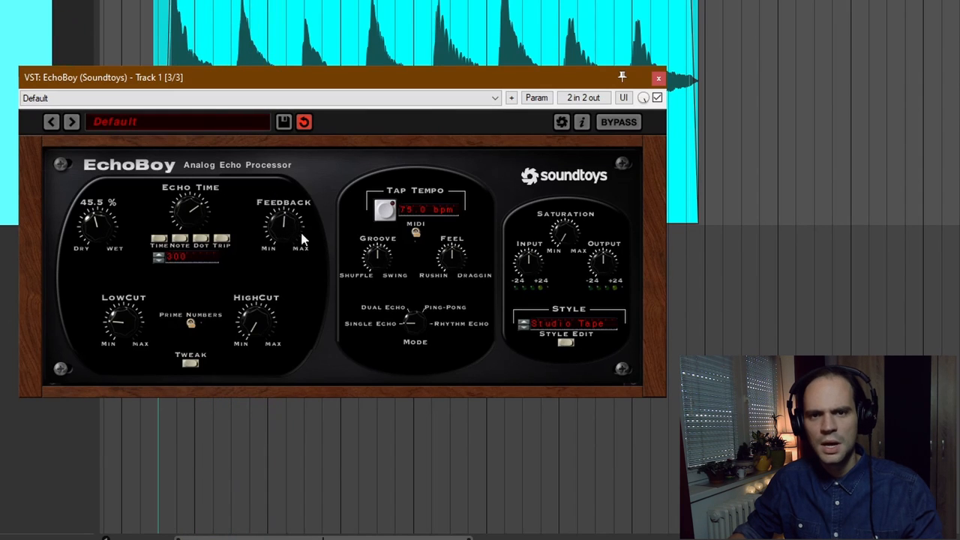
mouse_move(563, 240)
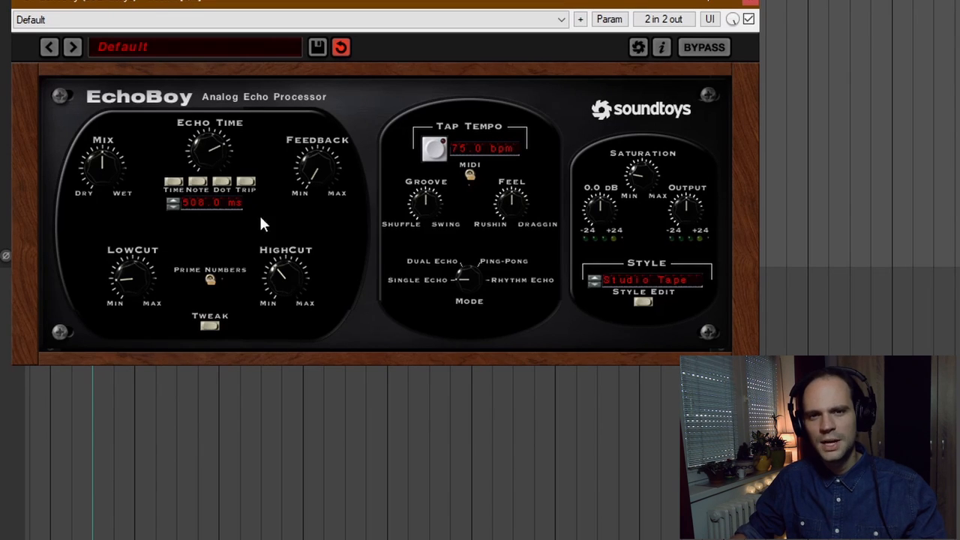
mouse_move(273, 215)
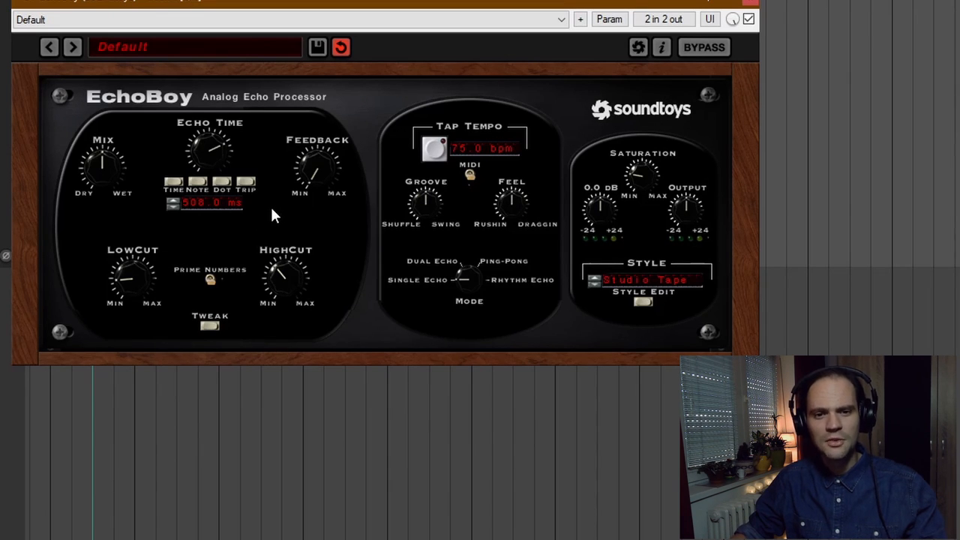
mouse_move(258, 228)
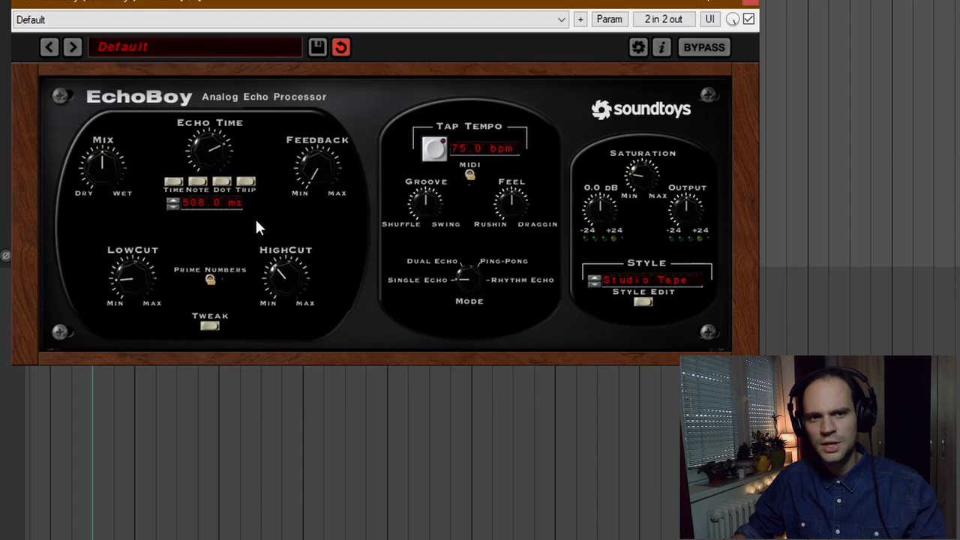
mouse_move(315, 208)
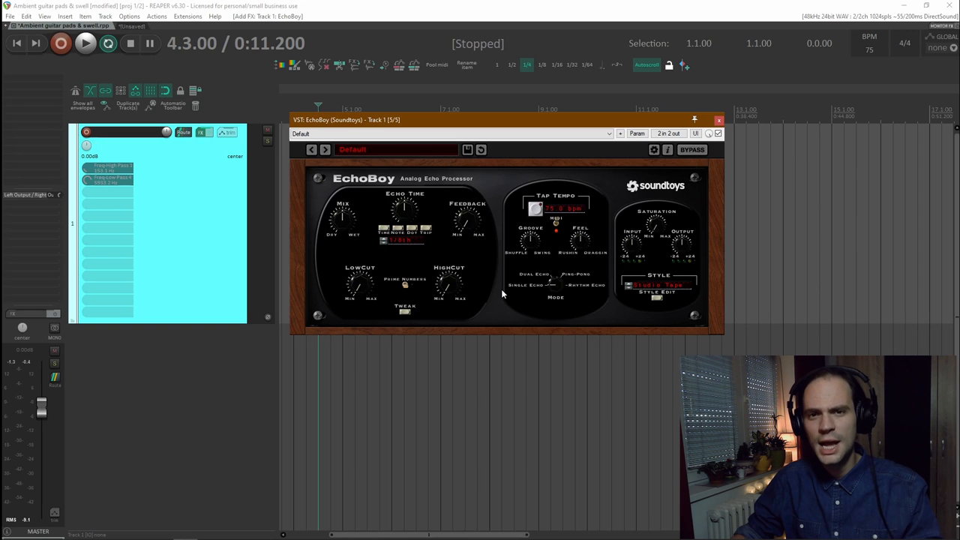
mouse_move(507, 297)
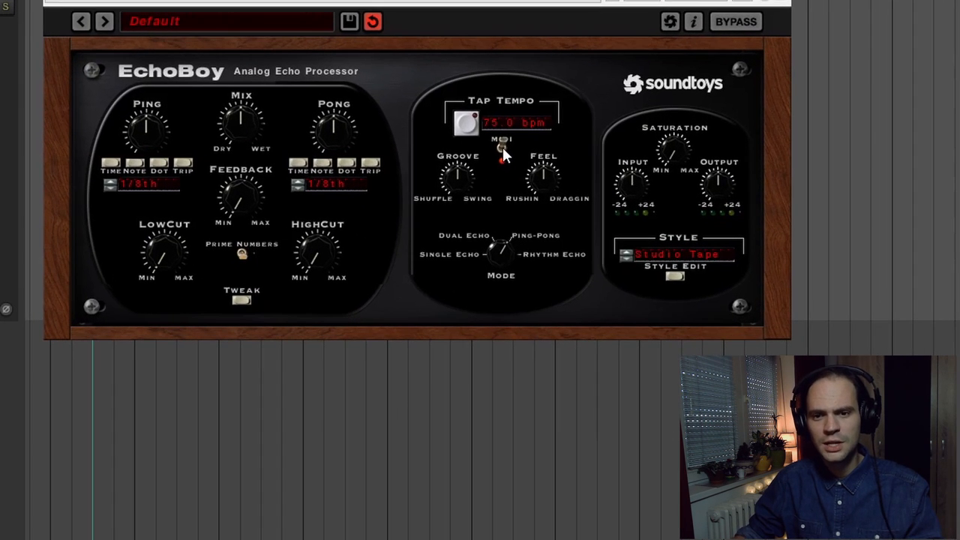
mouse_move(453, 213)
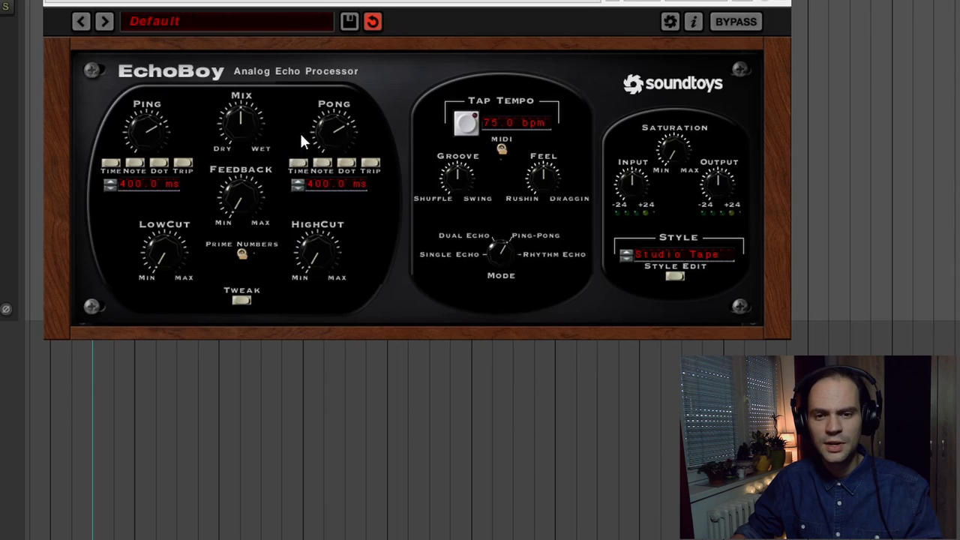
mouse_move(333, 141)
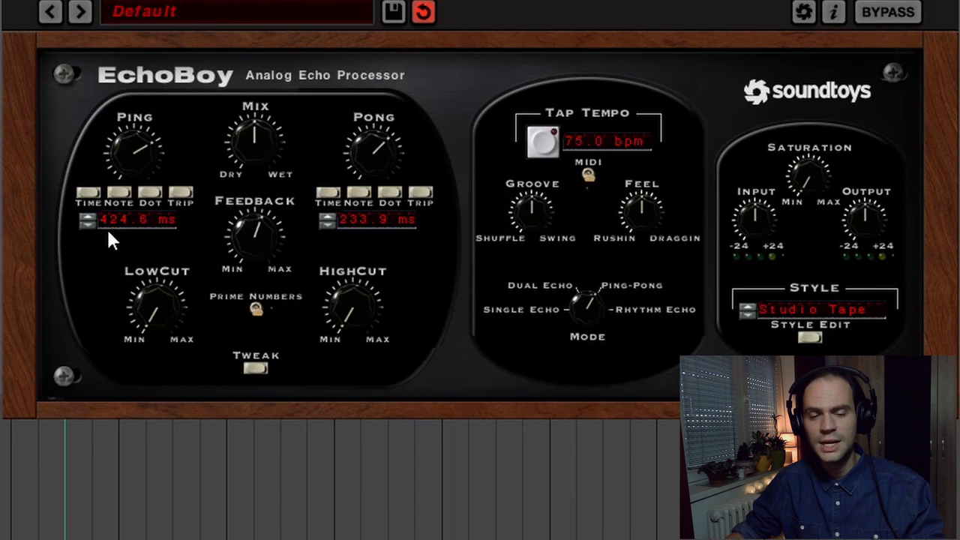
mouse_move(138, 240)
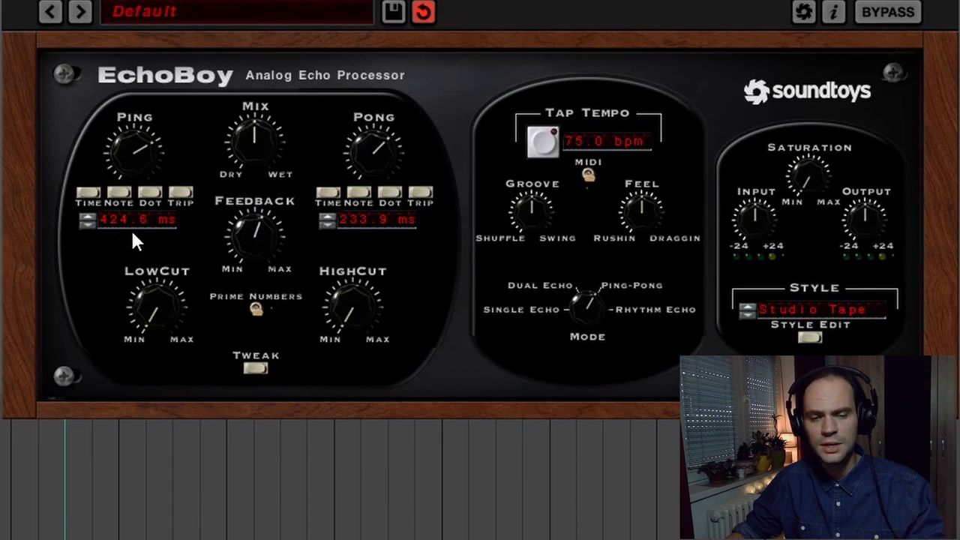
mouse_move(223, 153)
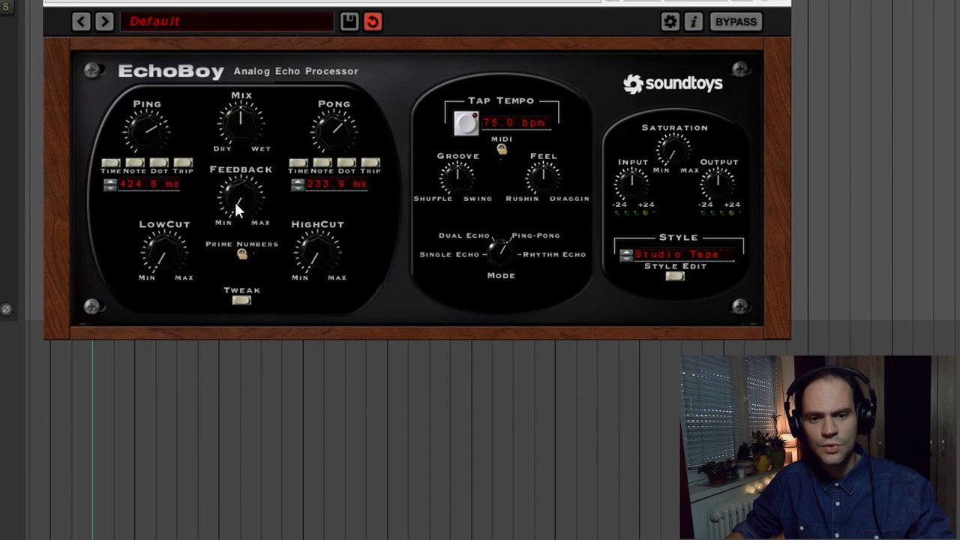
mouse_move(232, 148)
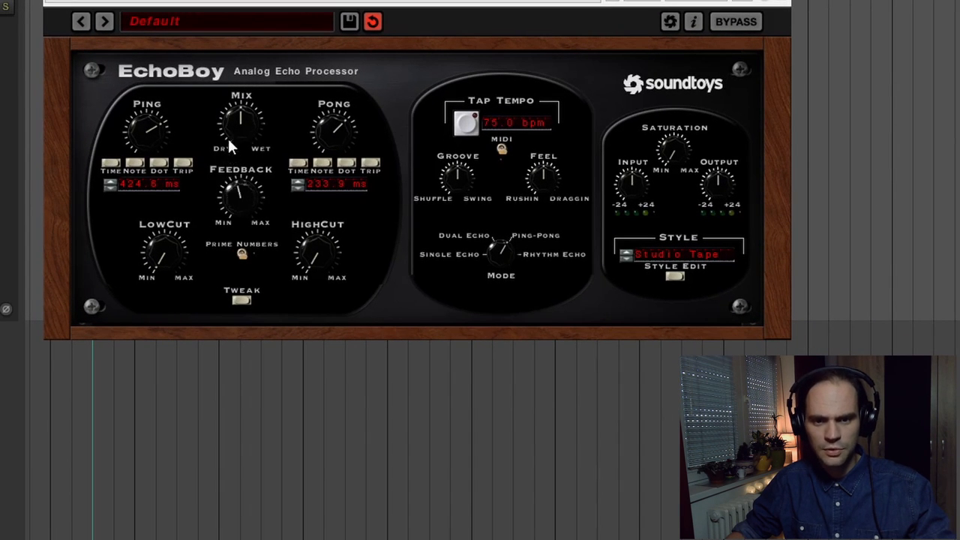